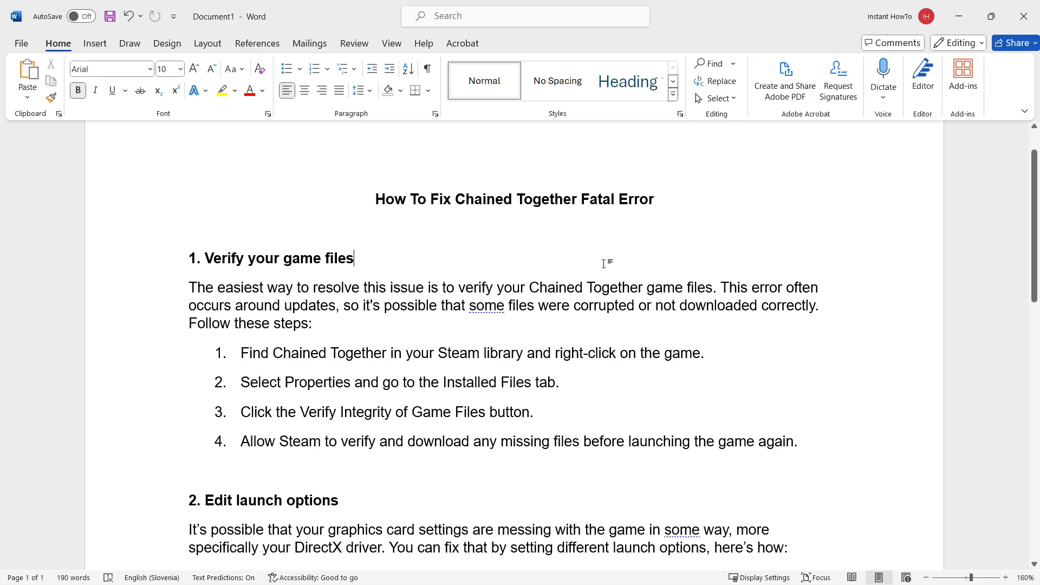
mouse_move(559, 204)
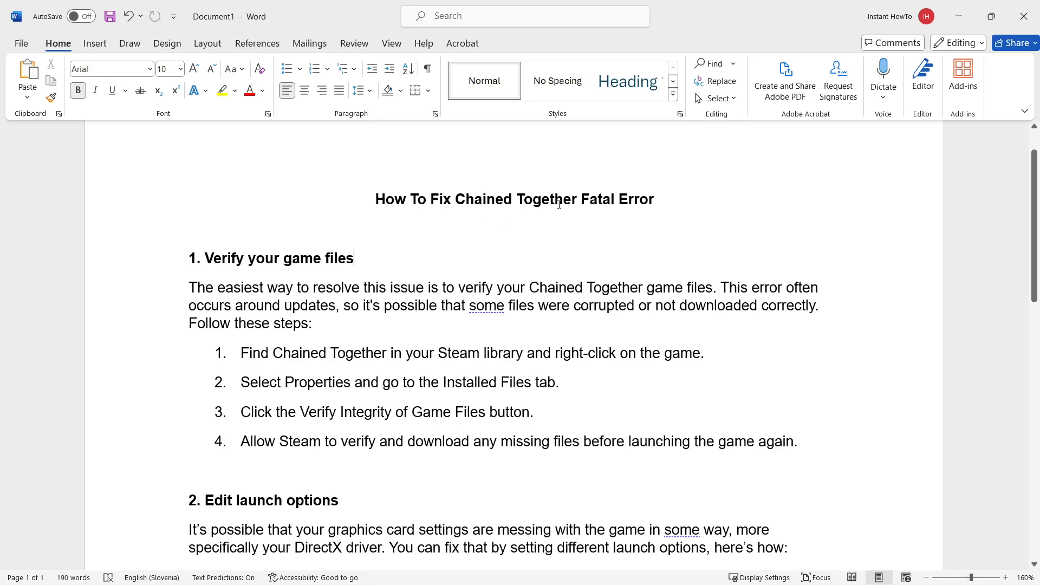
Bring Steam to the front and open the Banana game page from Library Home
scroll(down, 3)
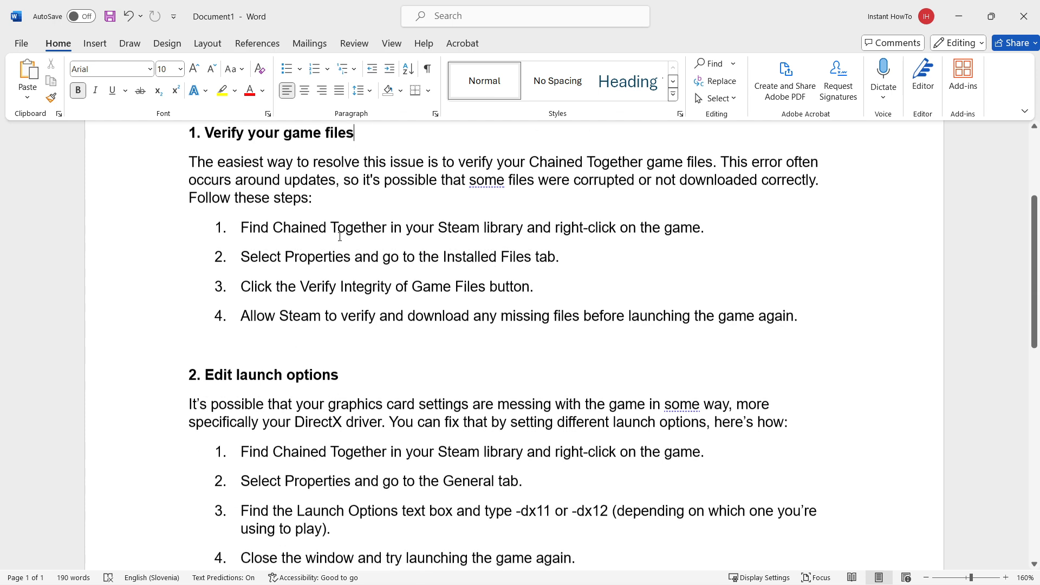
scroll(up, 3)
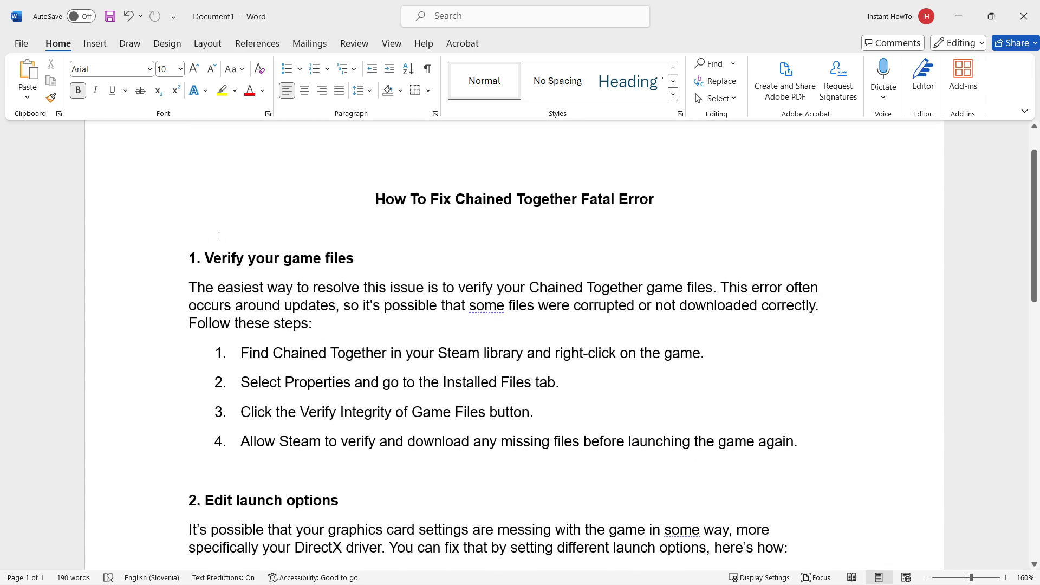
mouse_move(308, 240)
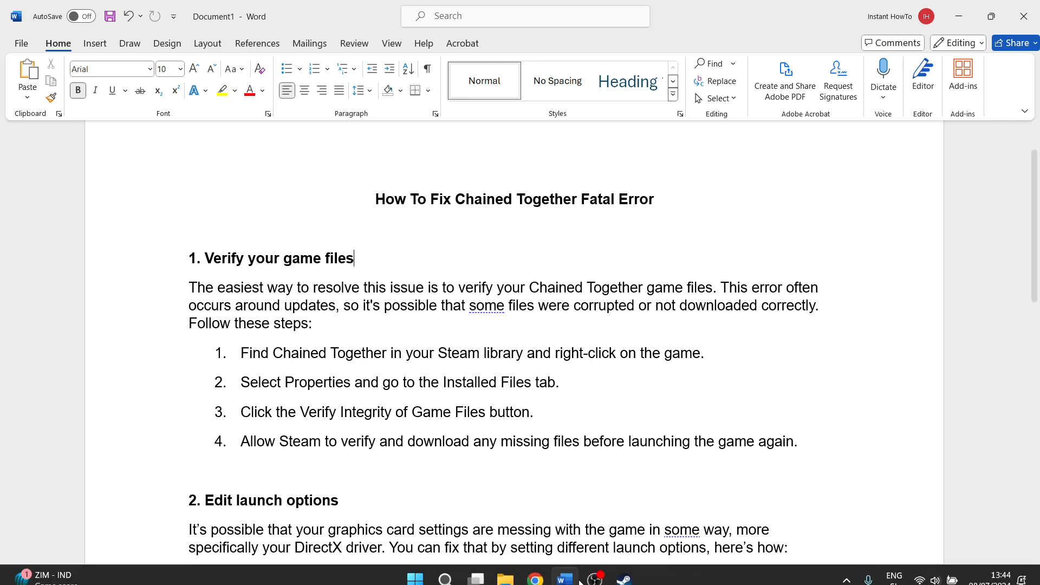
click(621, 578)
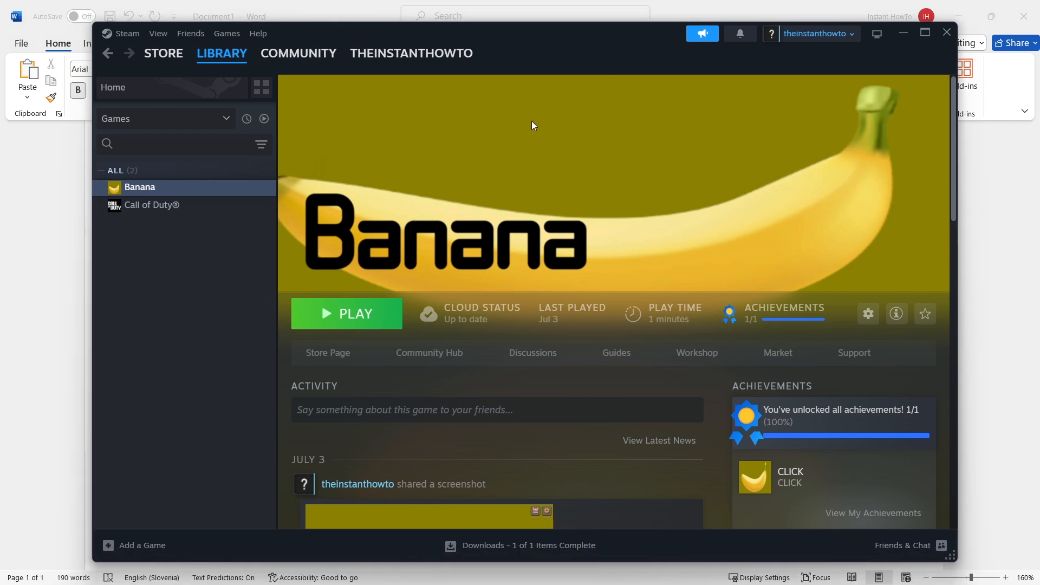
click(298, 53)
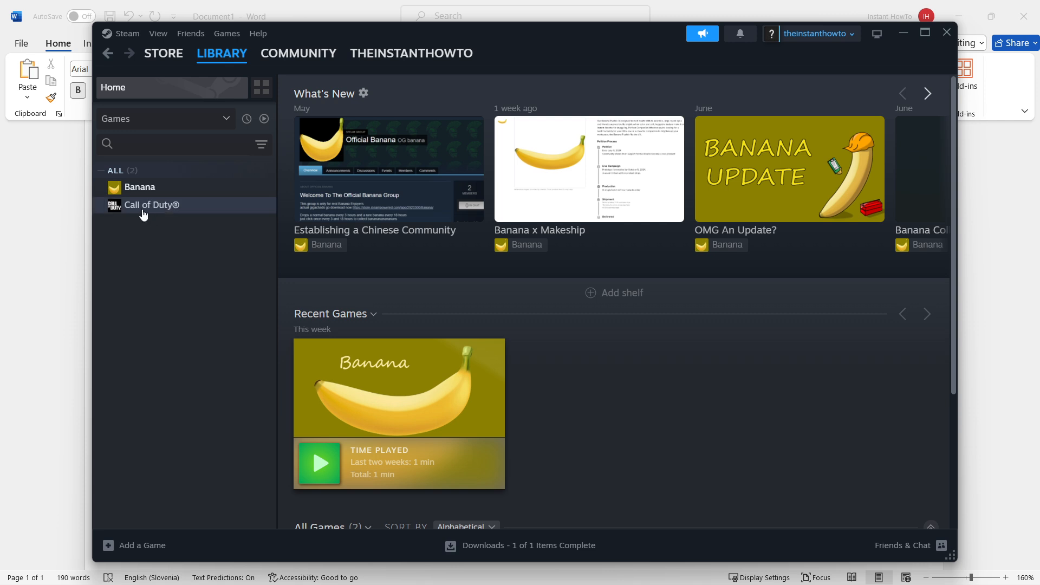
mouse_move(816, 33)
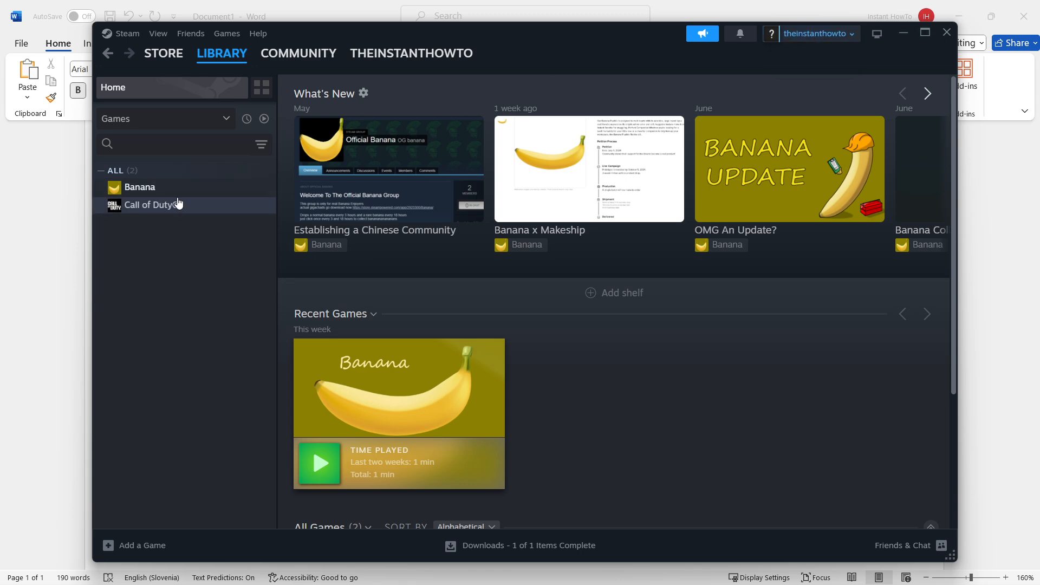
mouse_move(139, 187)
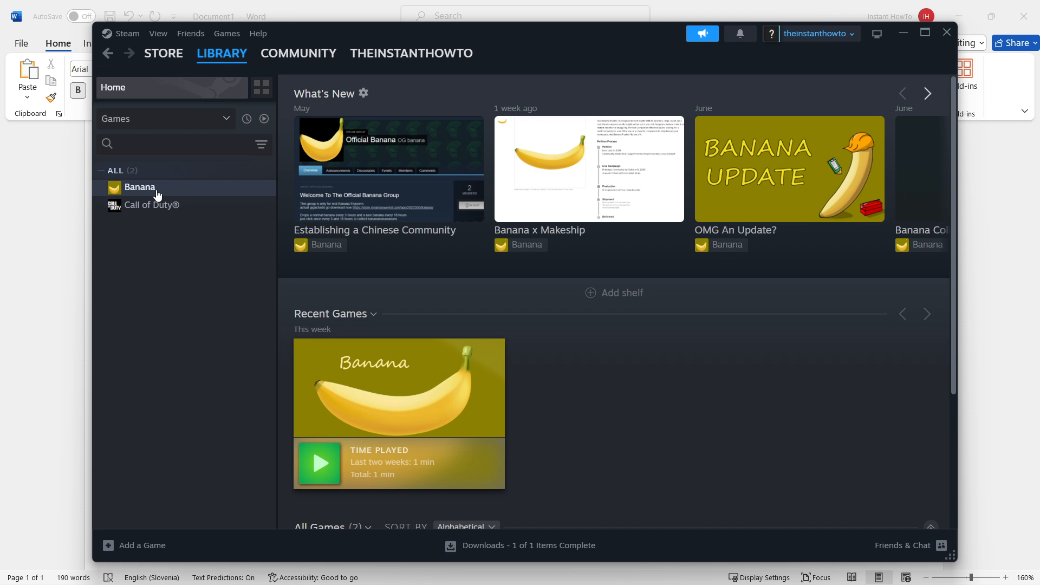
click(139, 187)
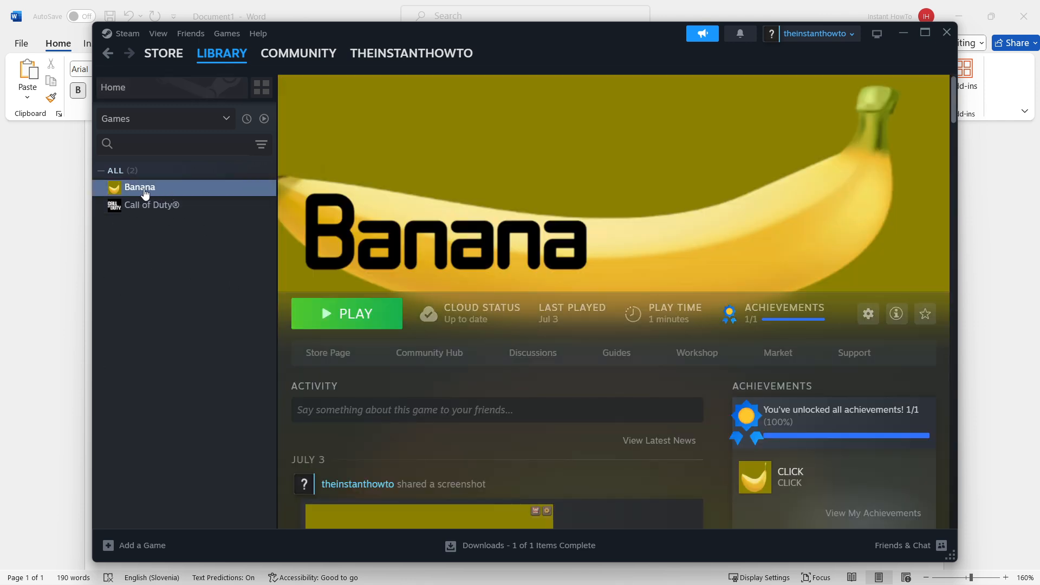
Open Banana's Properties window at the Installed Files section
right_click(139, 187)
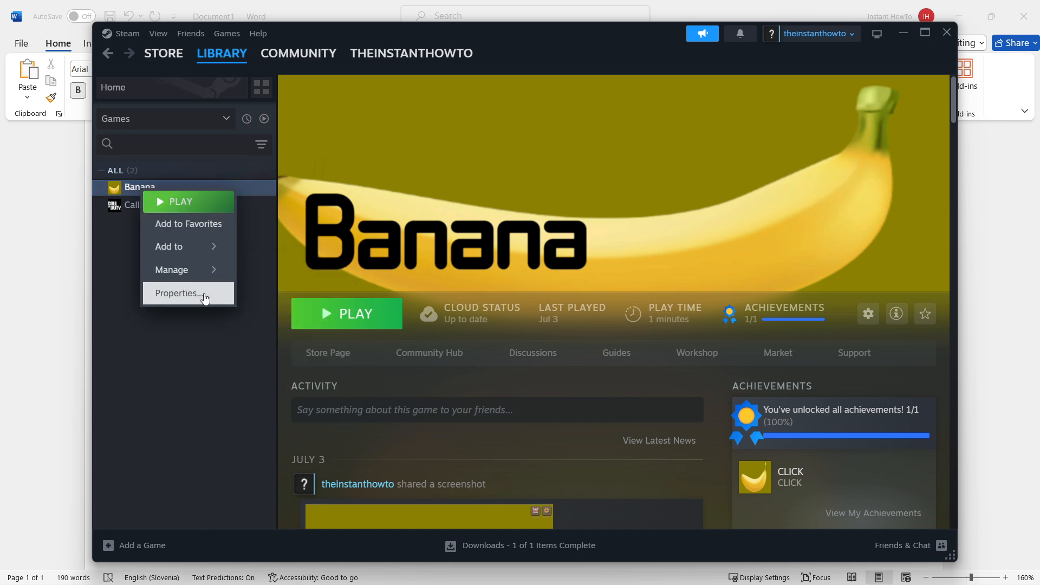
click(177, 293)
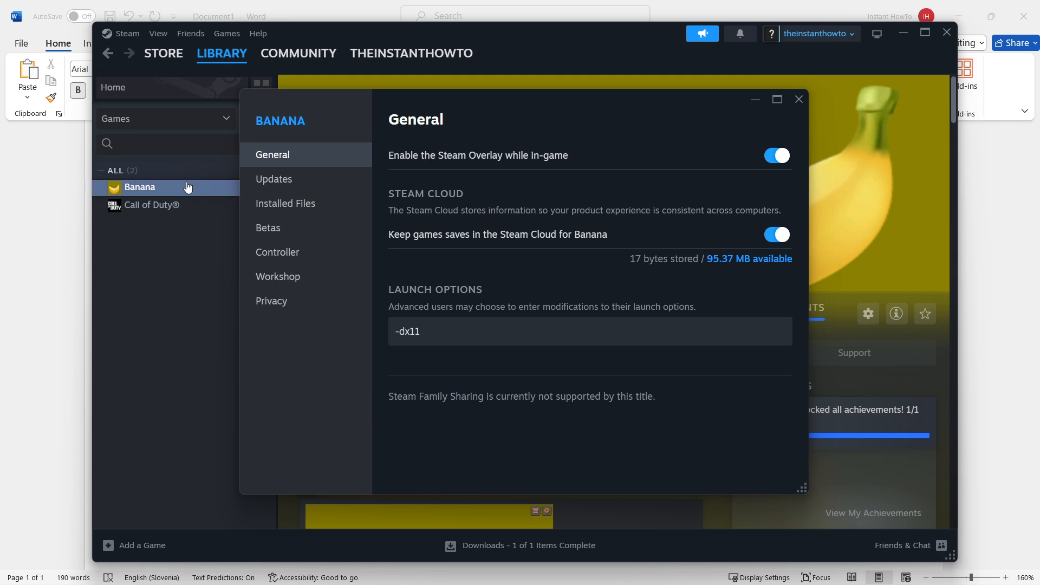
mouse_move(286, 203)
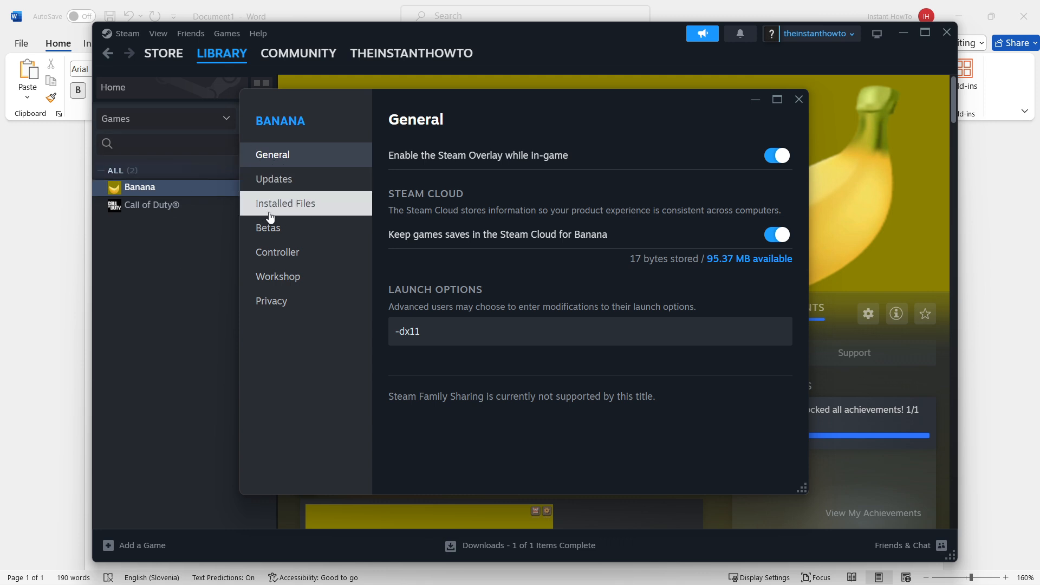
click(286, 203)
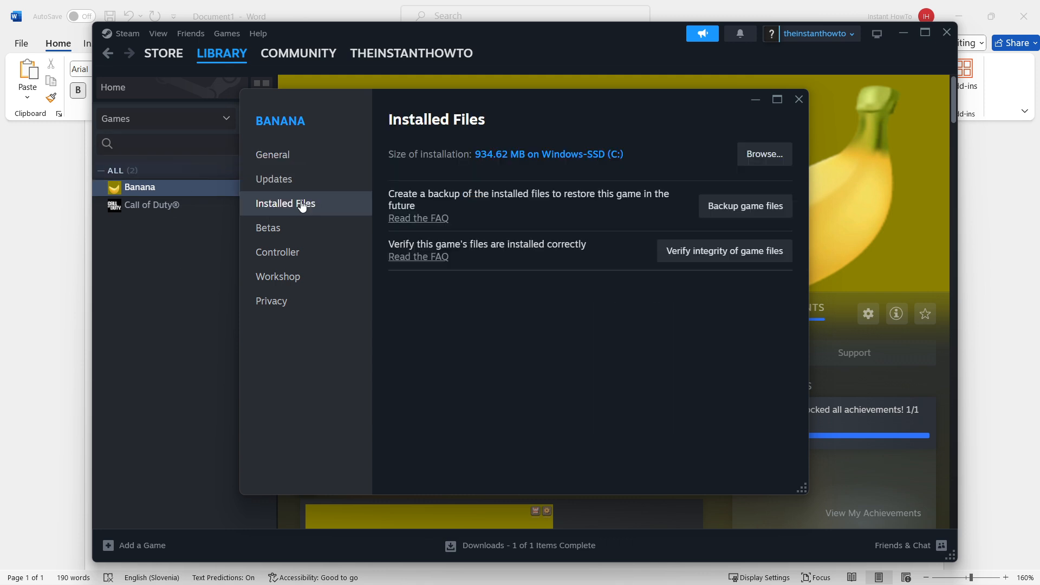
mouse_move(724, 250)
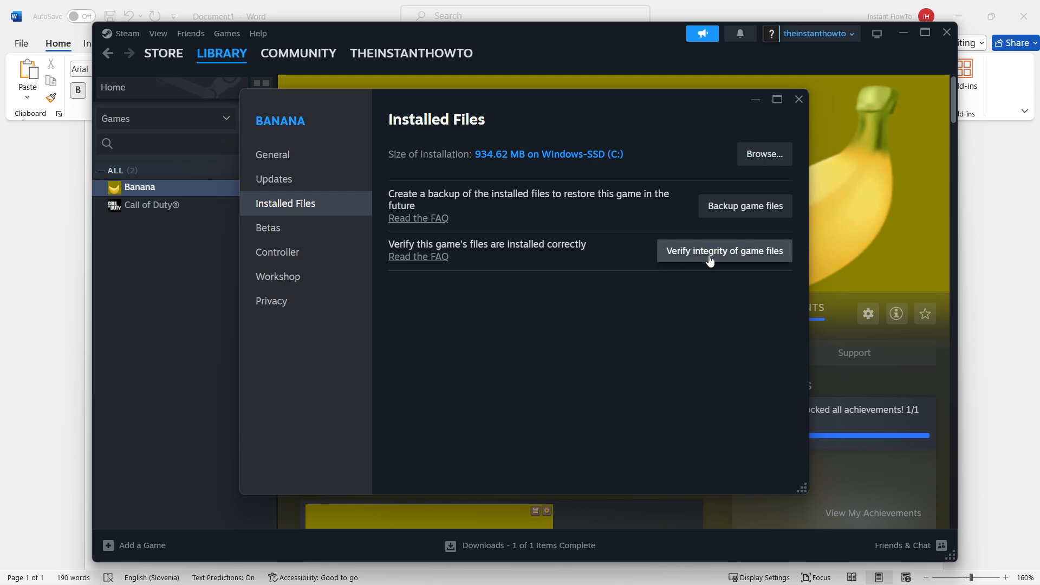
mouse_move(732, 266)
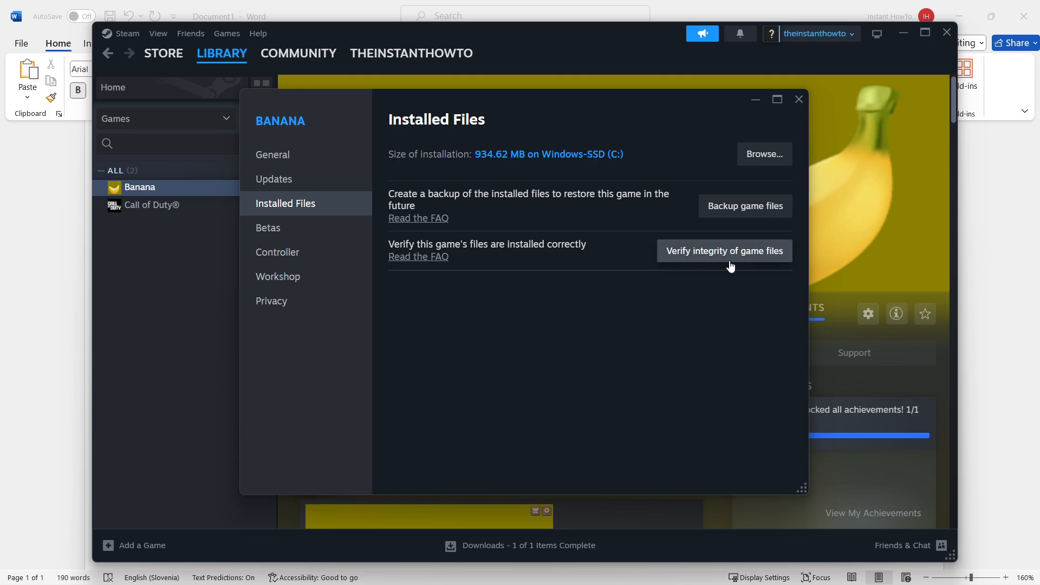
mouse_move(726, 256)
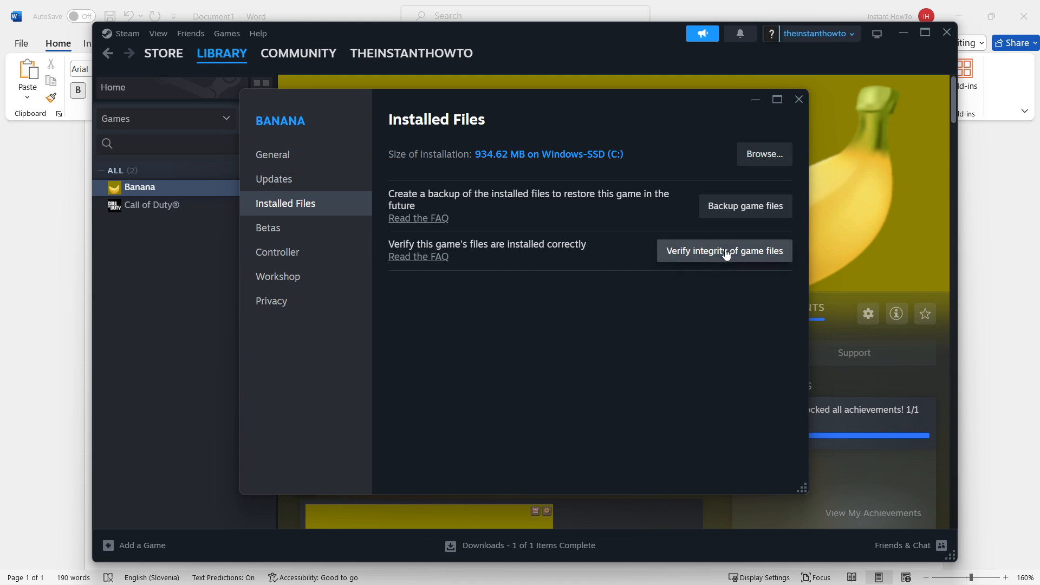
Verify Banana's file integrity until all 24 files validate, then close Properties
click(724, 250)
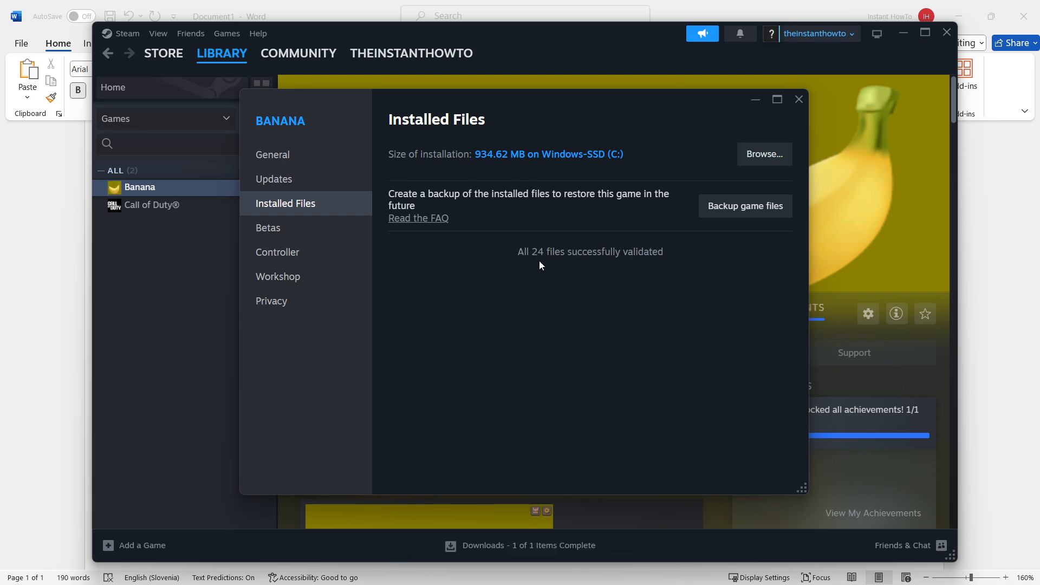
mouse_move(591, 292)
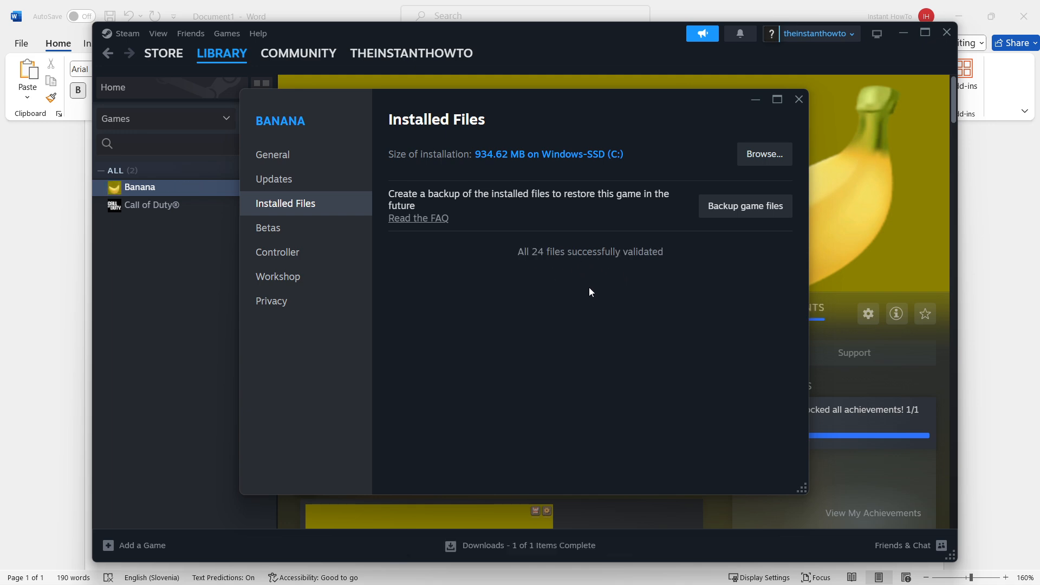
mouse_move(536, 263)
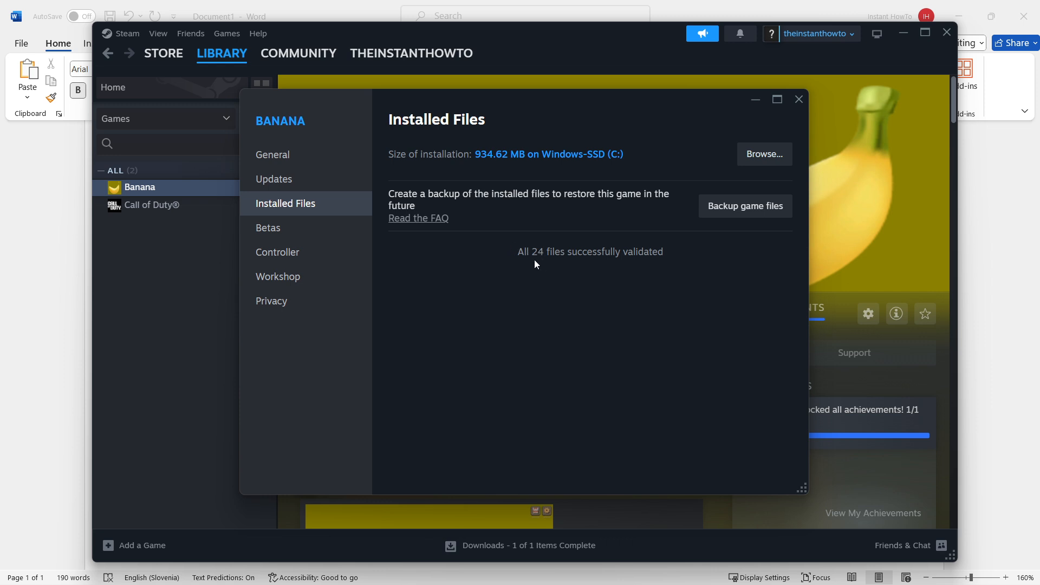
mouse_move(668, 272)
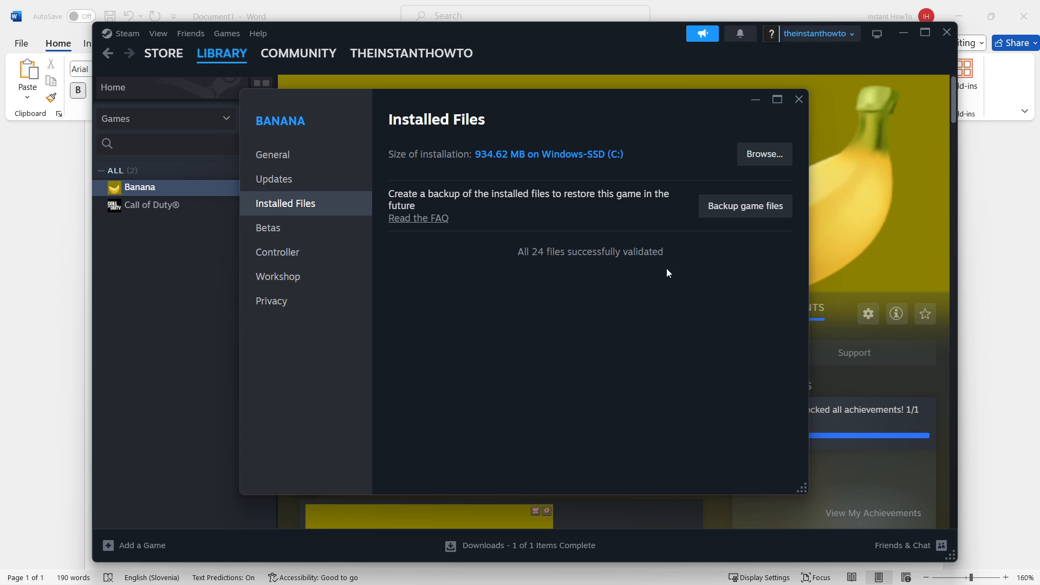
mouse_move(646, 269)
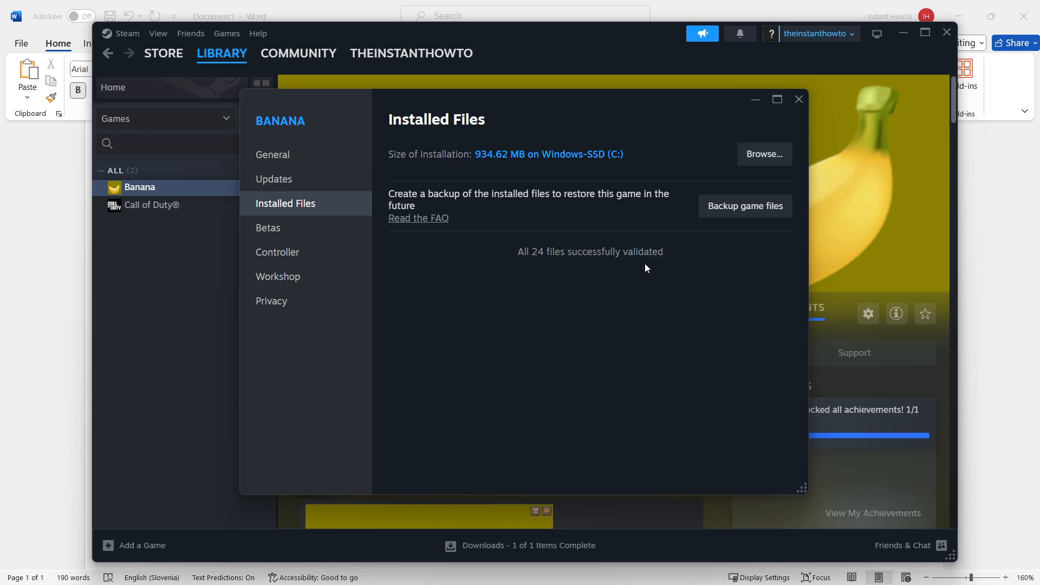
mouse_move(822, 179)
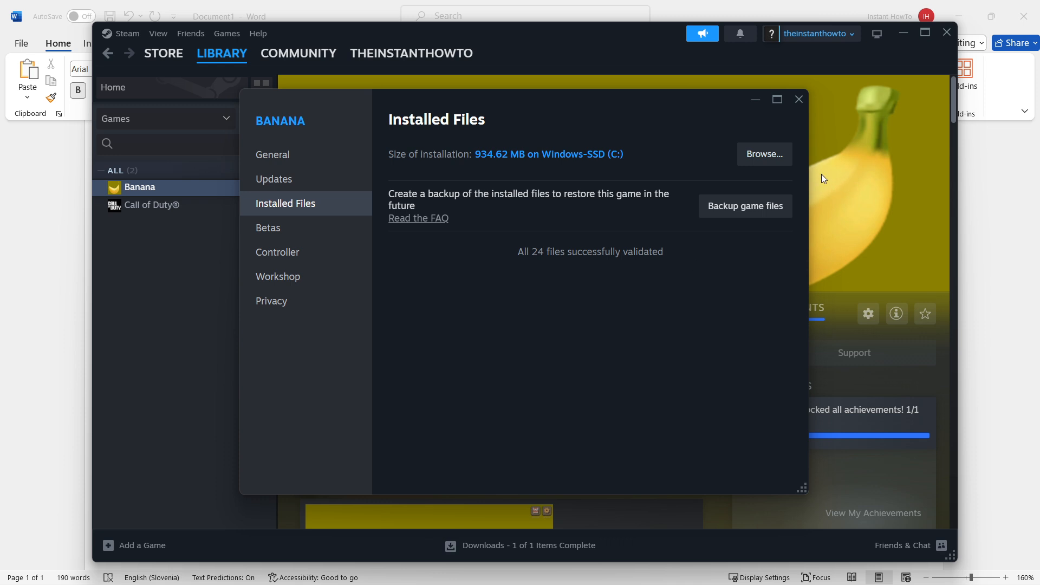
mouse_move(588, 195)
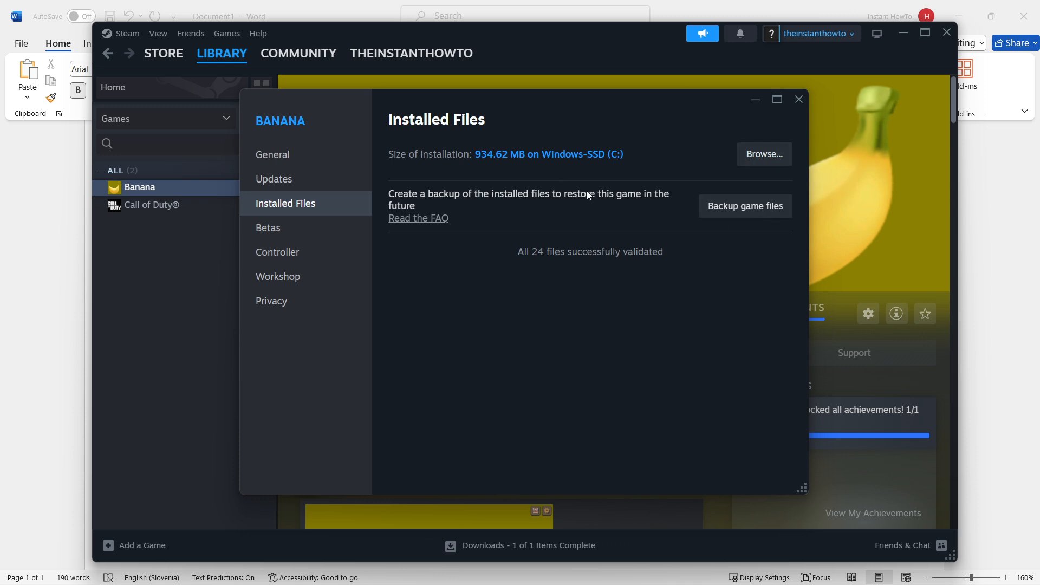
click(799, 99)
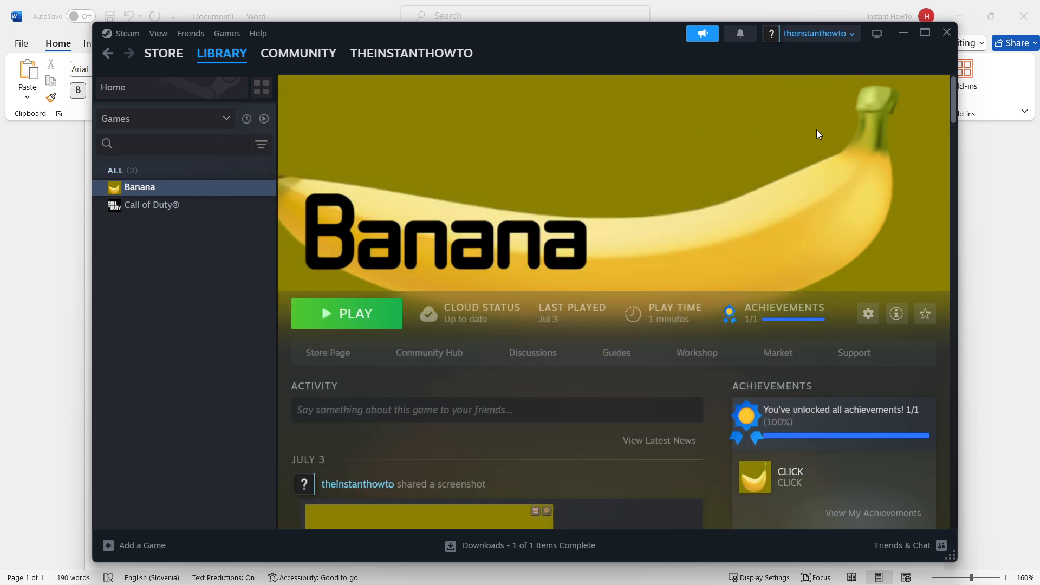
mouse_move(902, 33)
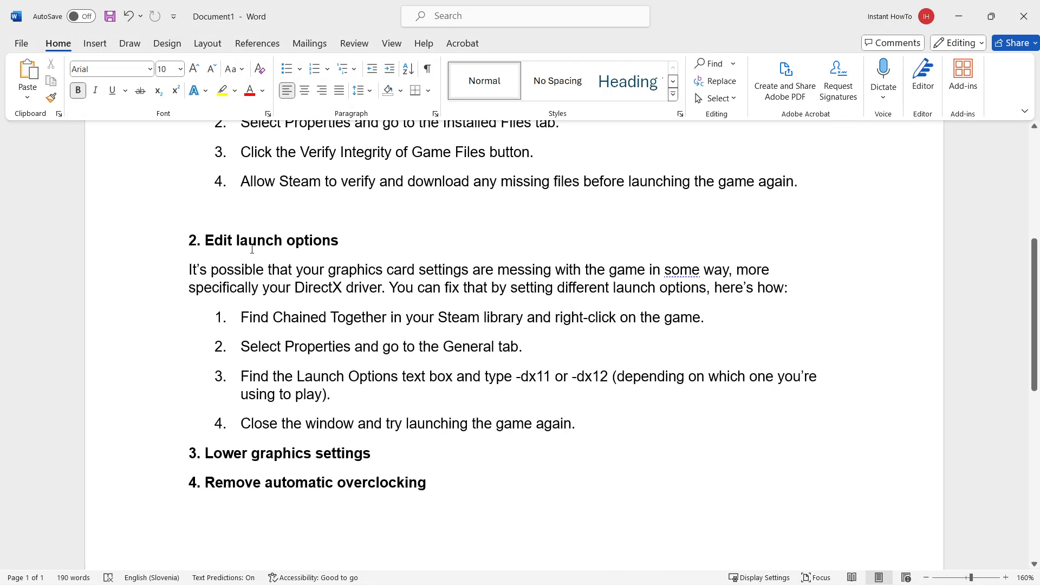
scroll(down, 3)
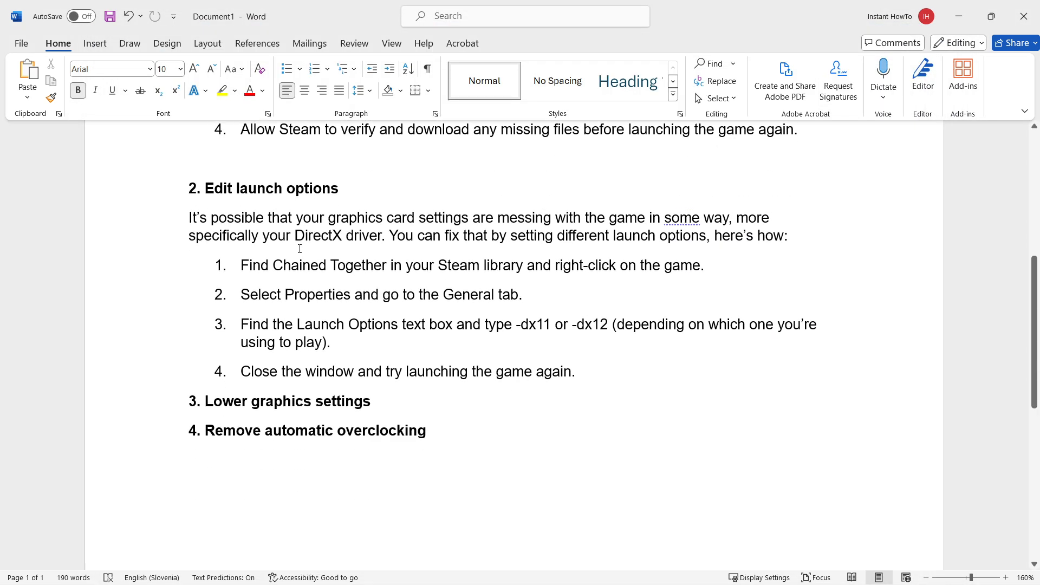
scroll(up, 3)
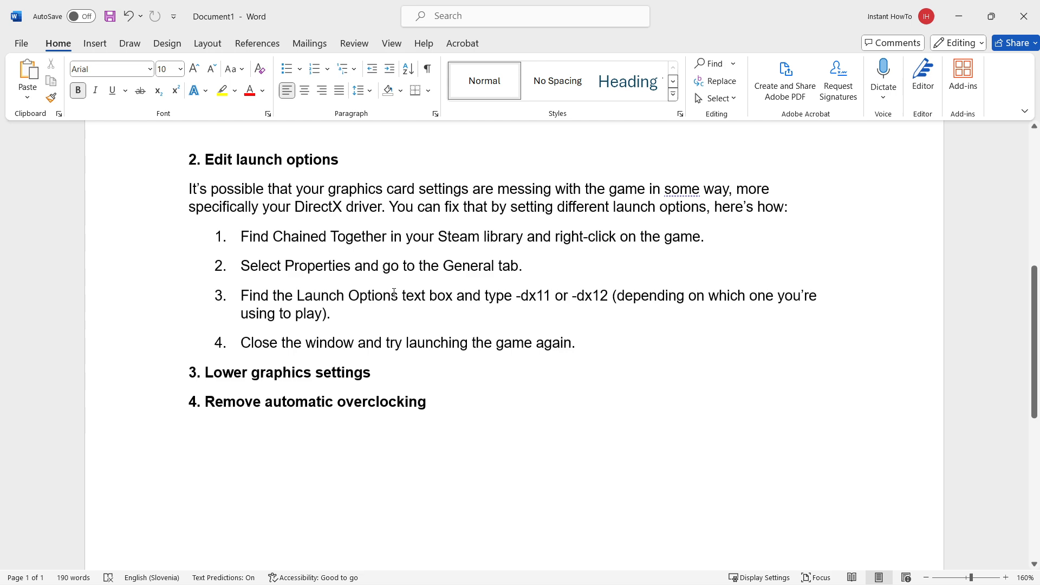
click(621, 576)
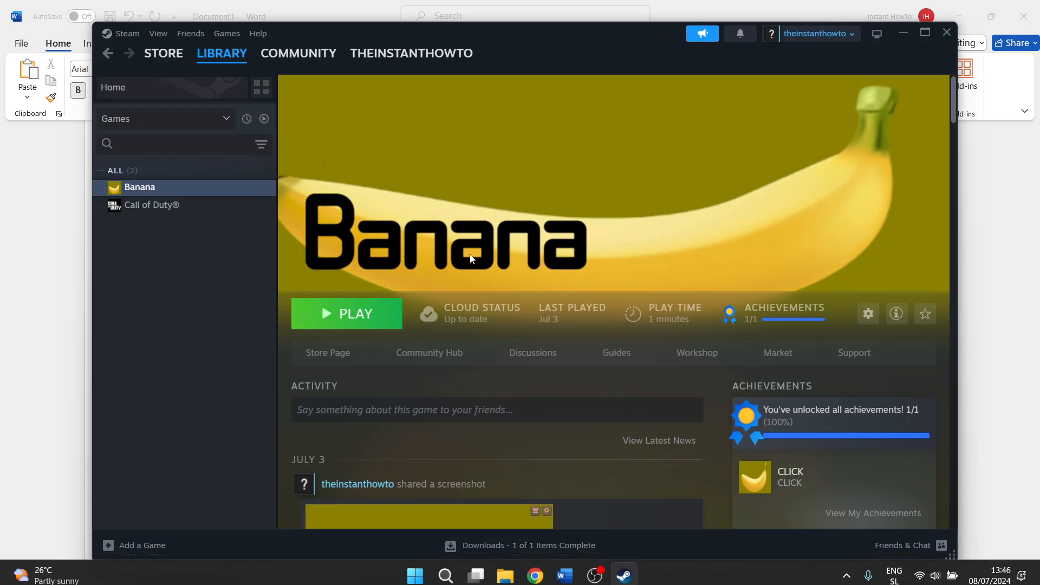
Reopen Banana's Properties from the library home page
click(222, 53)
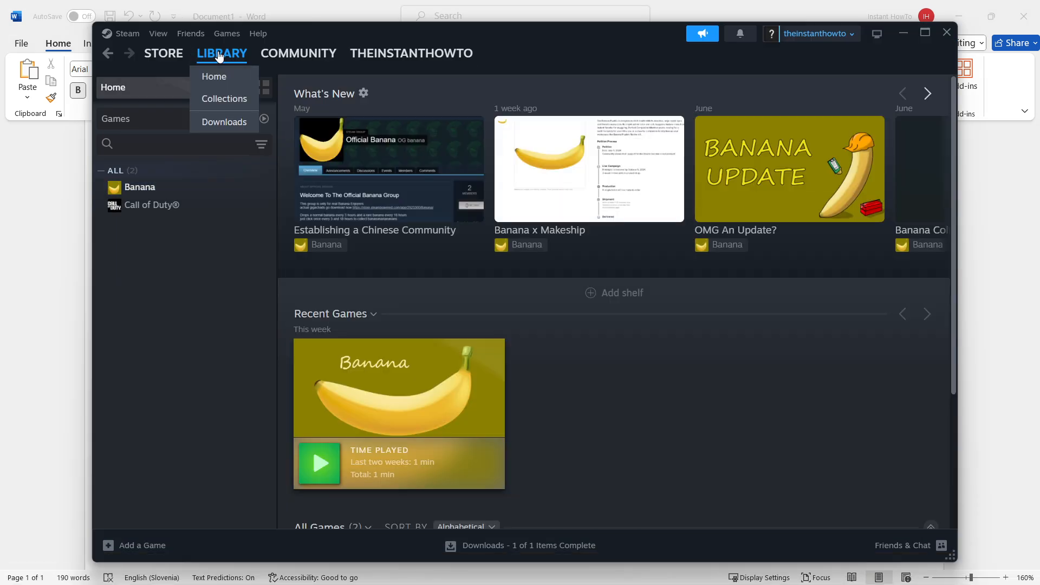
right_click(139, 187)
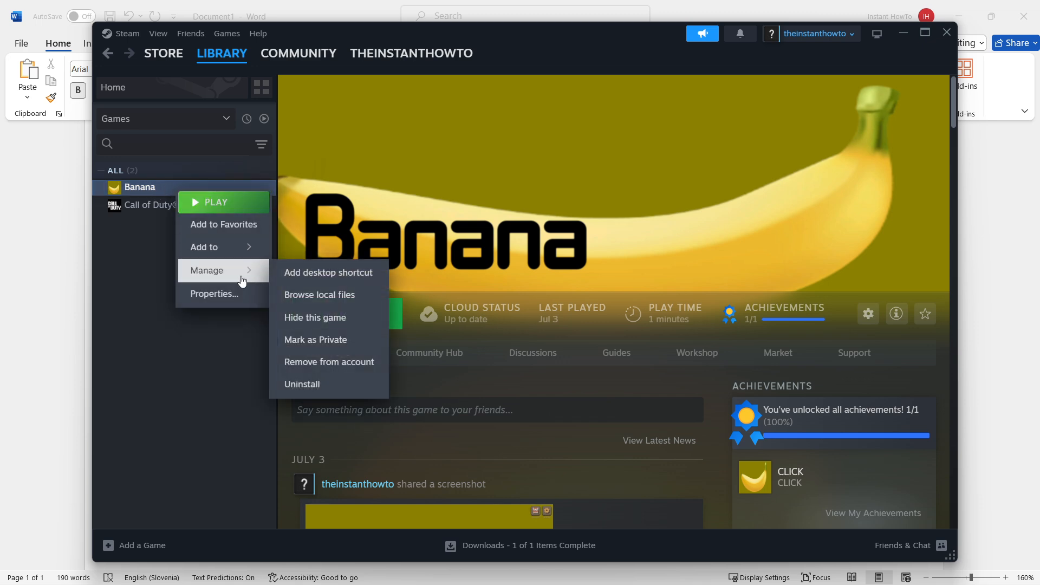
click(213, 293)
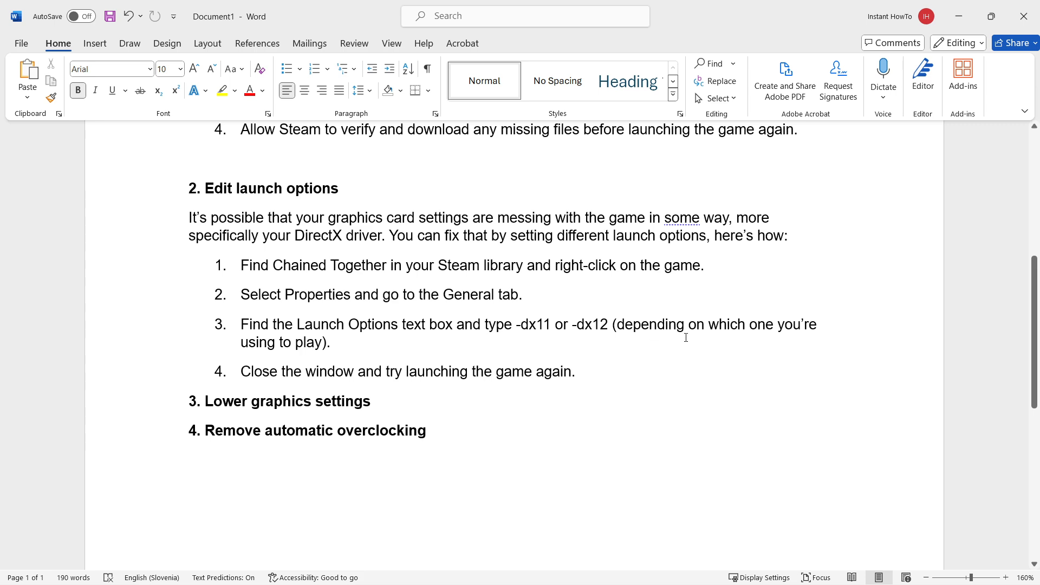
mouse_move(260, 257)
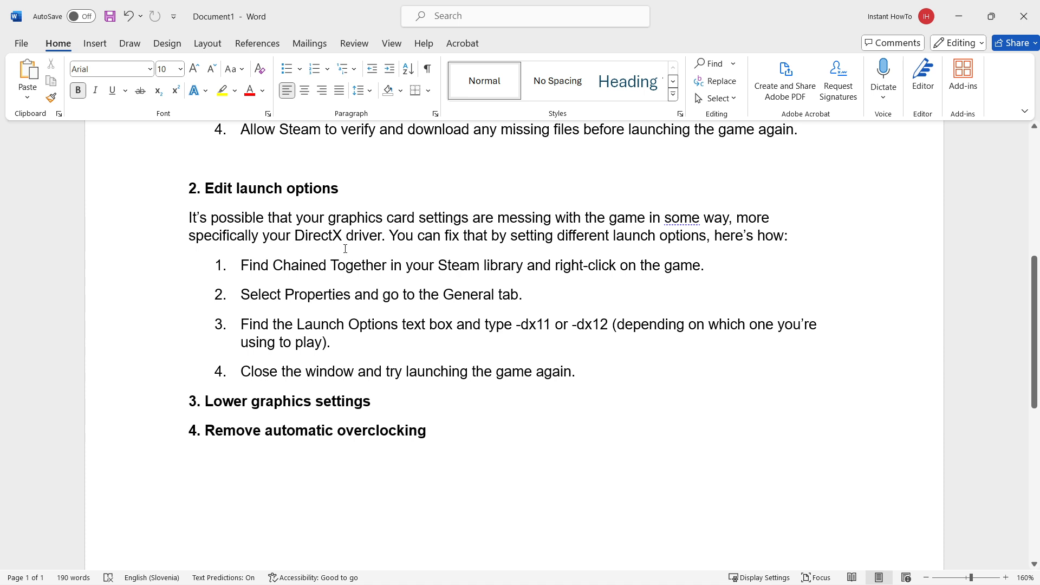
mouse_move(507, 366)
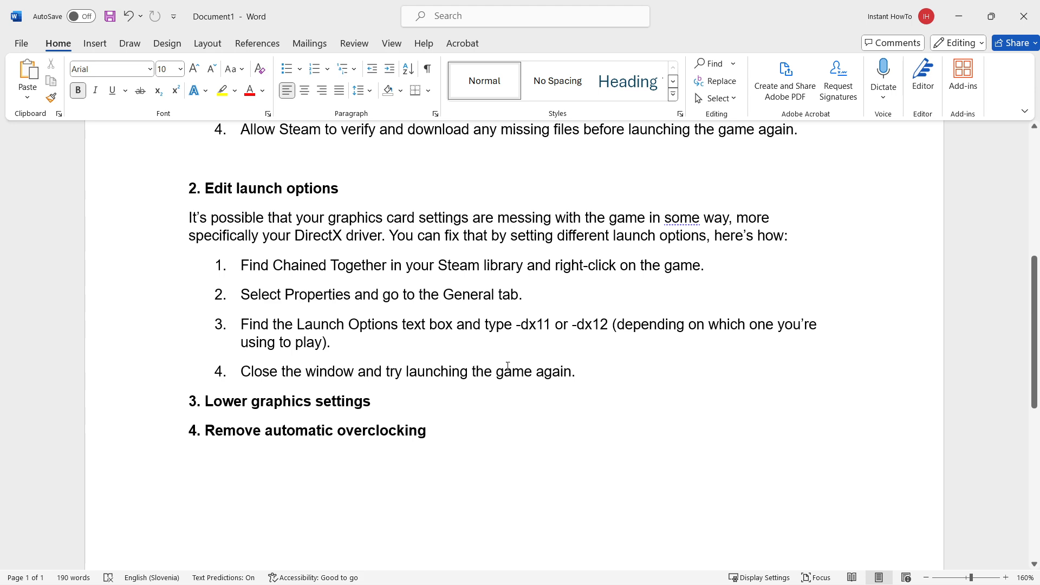
mouse_move(535, 332)
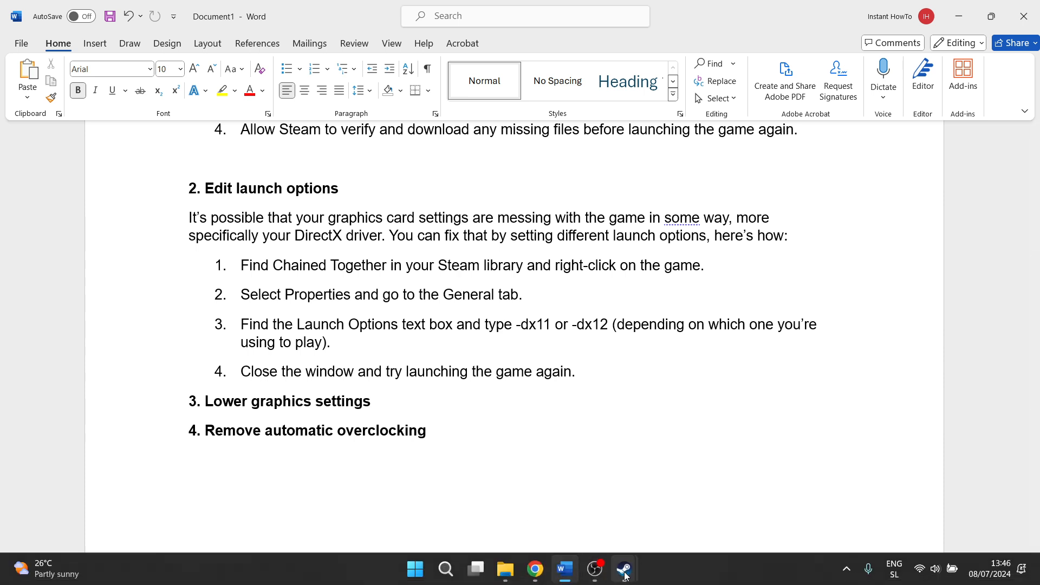
Set Banana's launch options to -dx12 and return to the Word guide
click(622, 569)
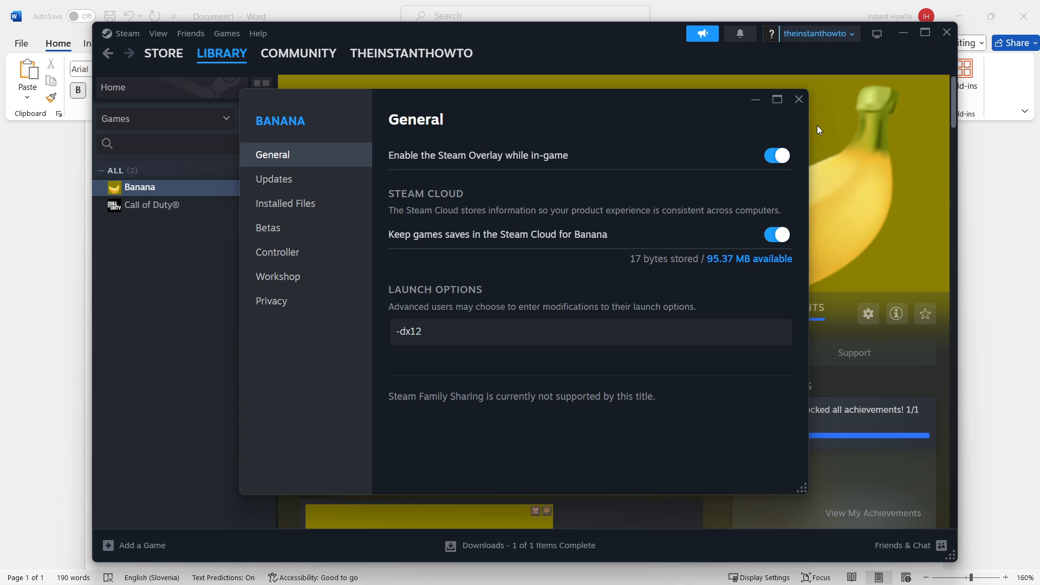
click(799, 99)
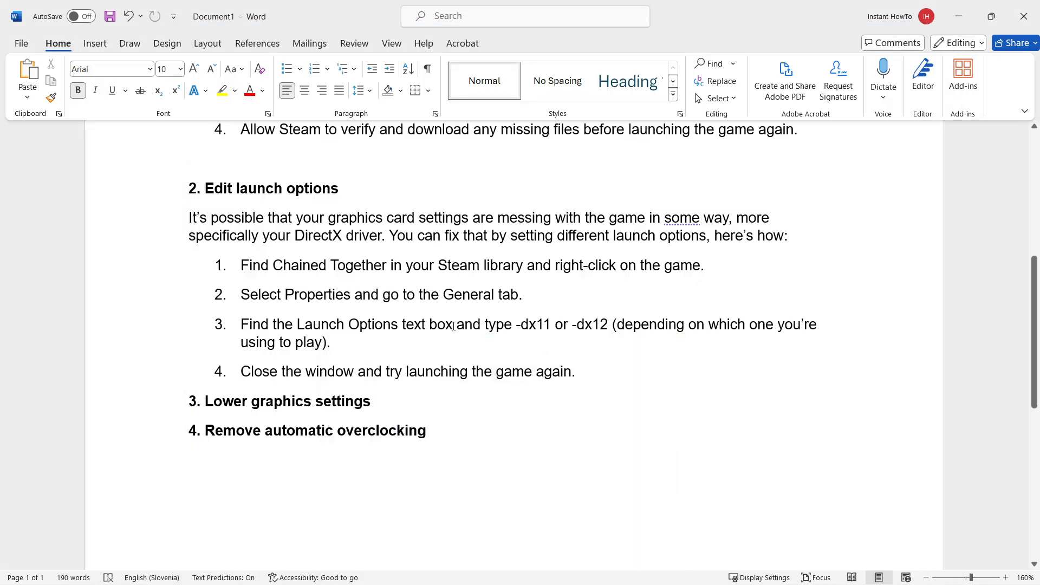
scroll(down, 3)
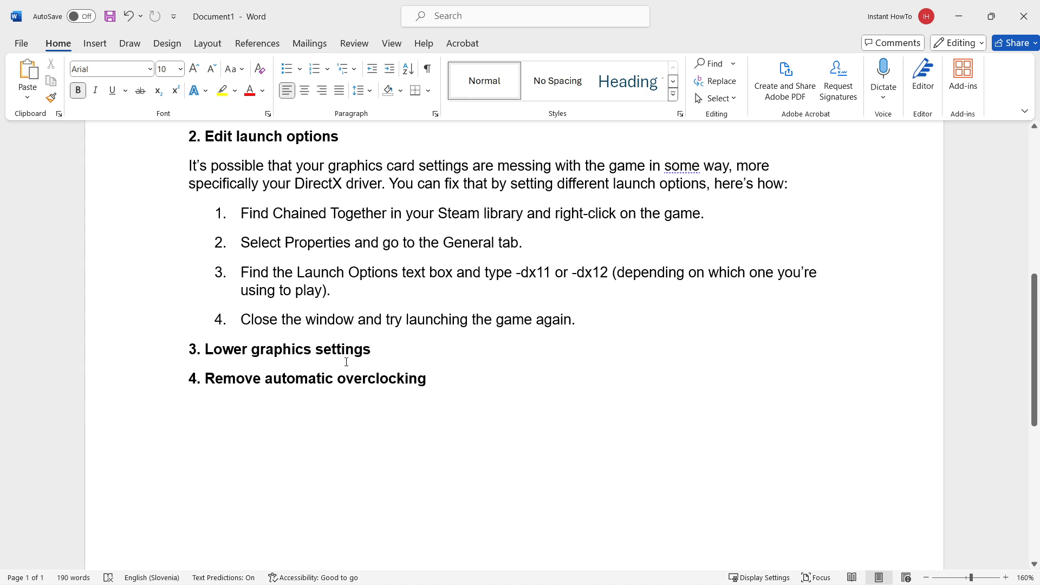
mouse_move(380, 347)
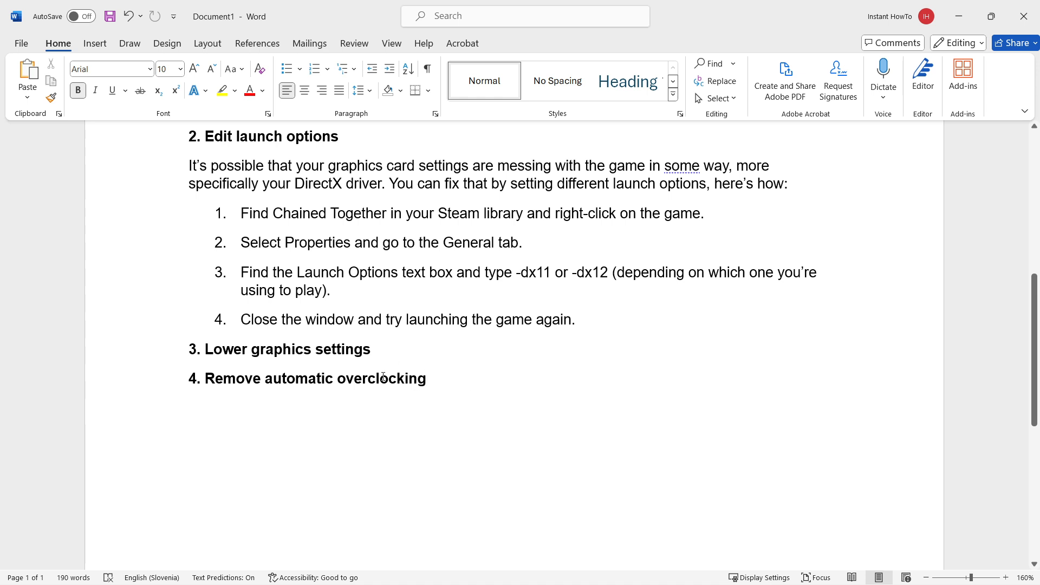
click(428, 378)
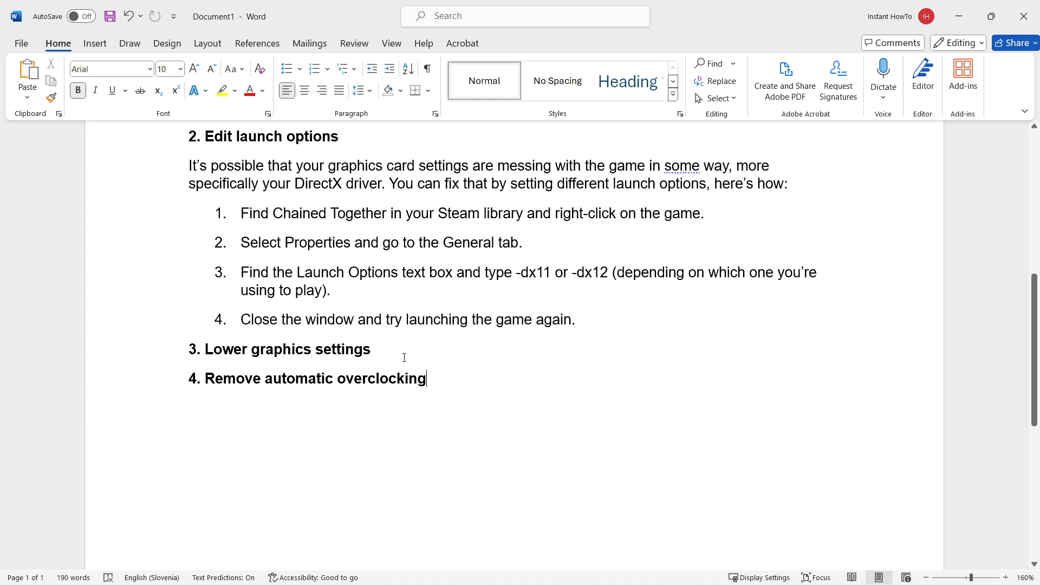
mouse_move(441, 358)
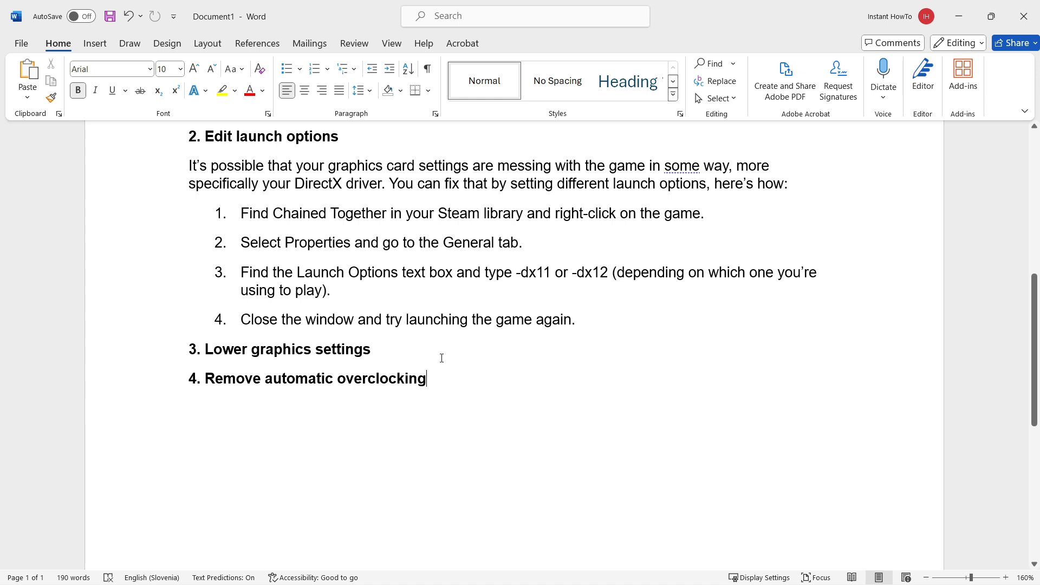
scroll(up, 3)
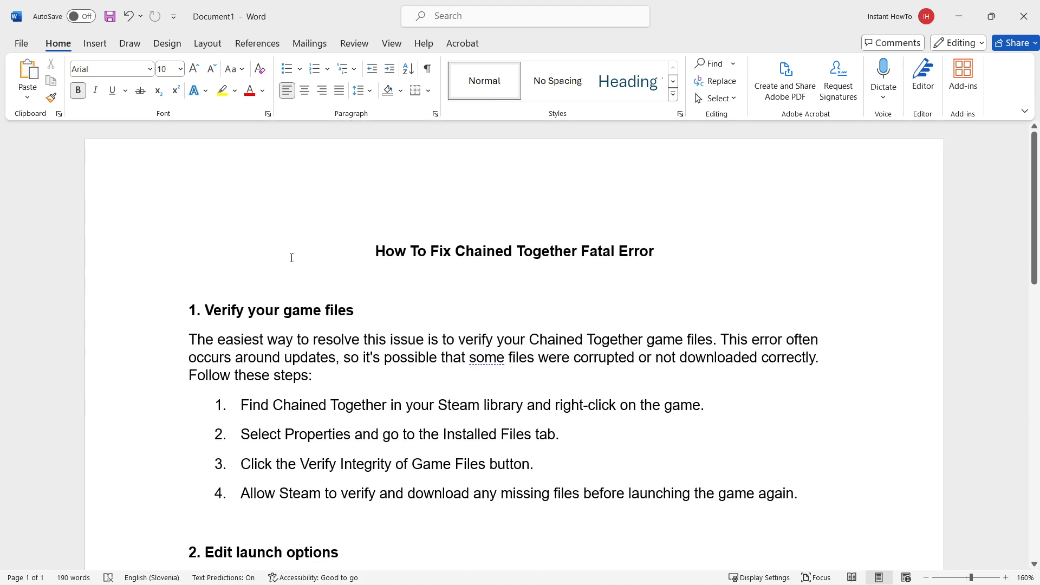
mouse_move(531, 336)
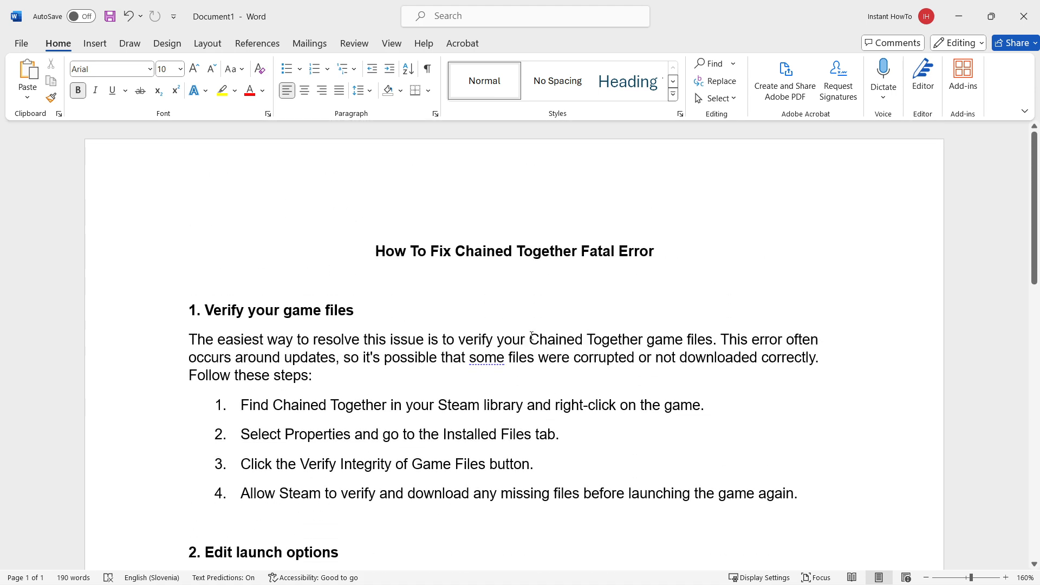
scroll(down, 3)
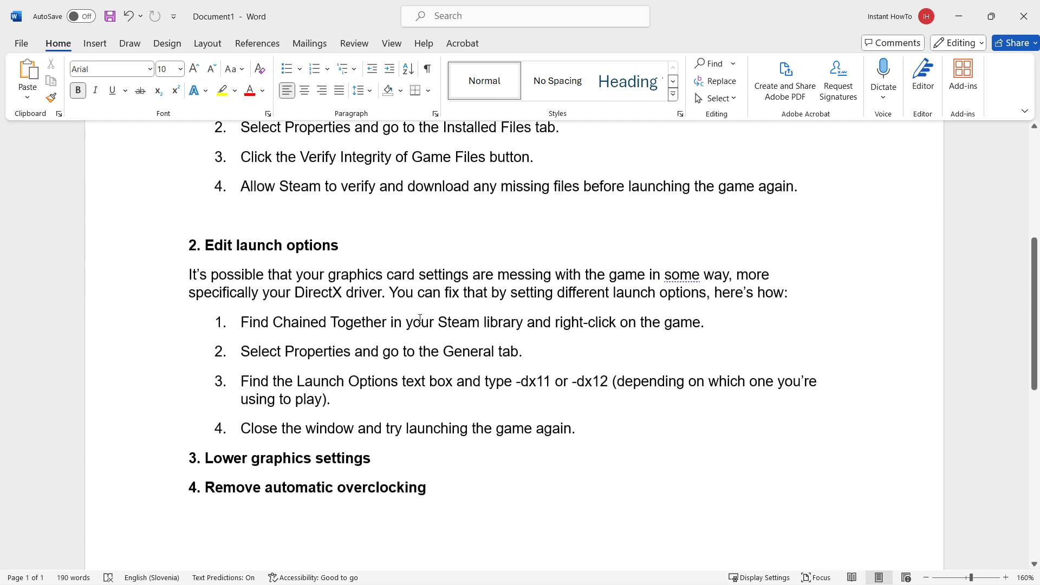
scroll(down, 3)
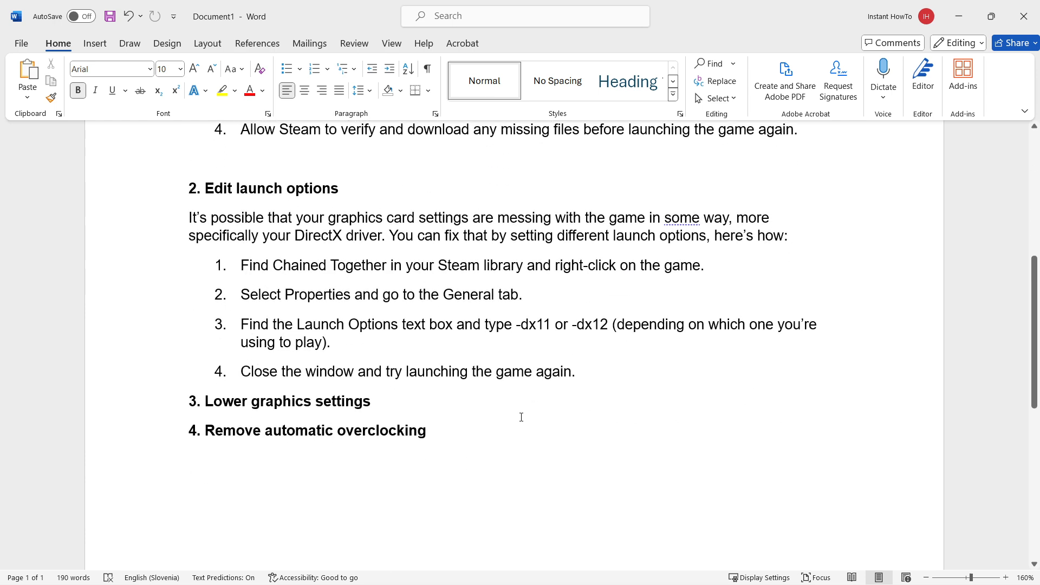
click(428, 430)
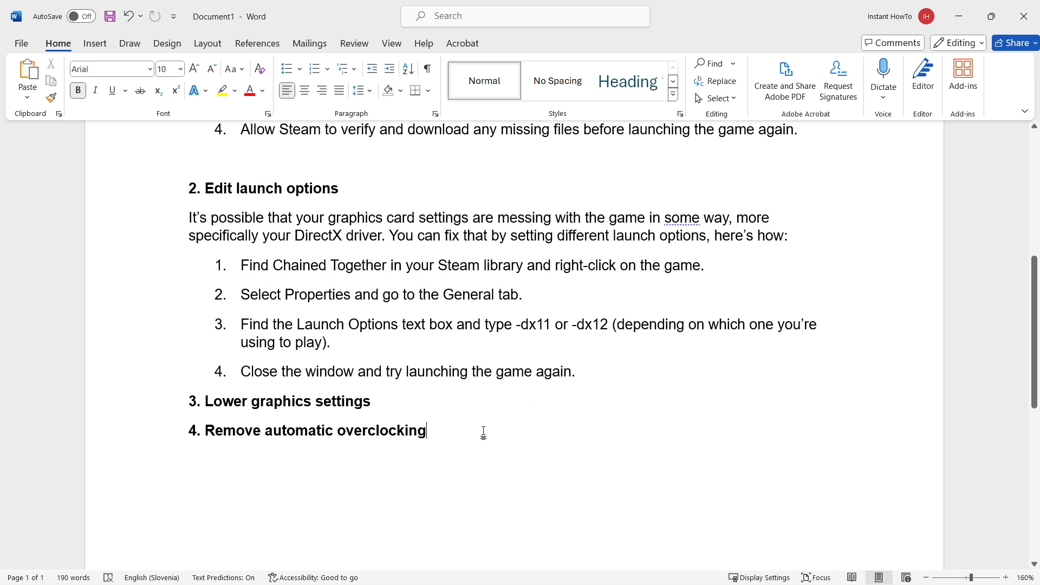